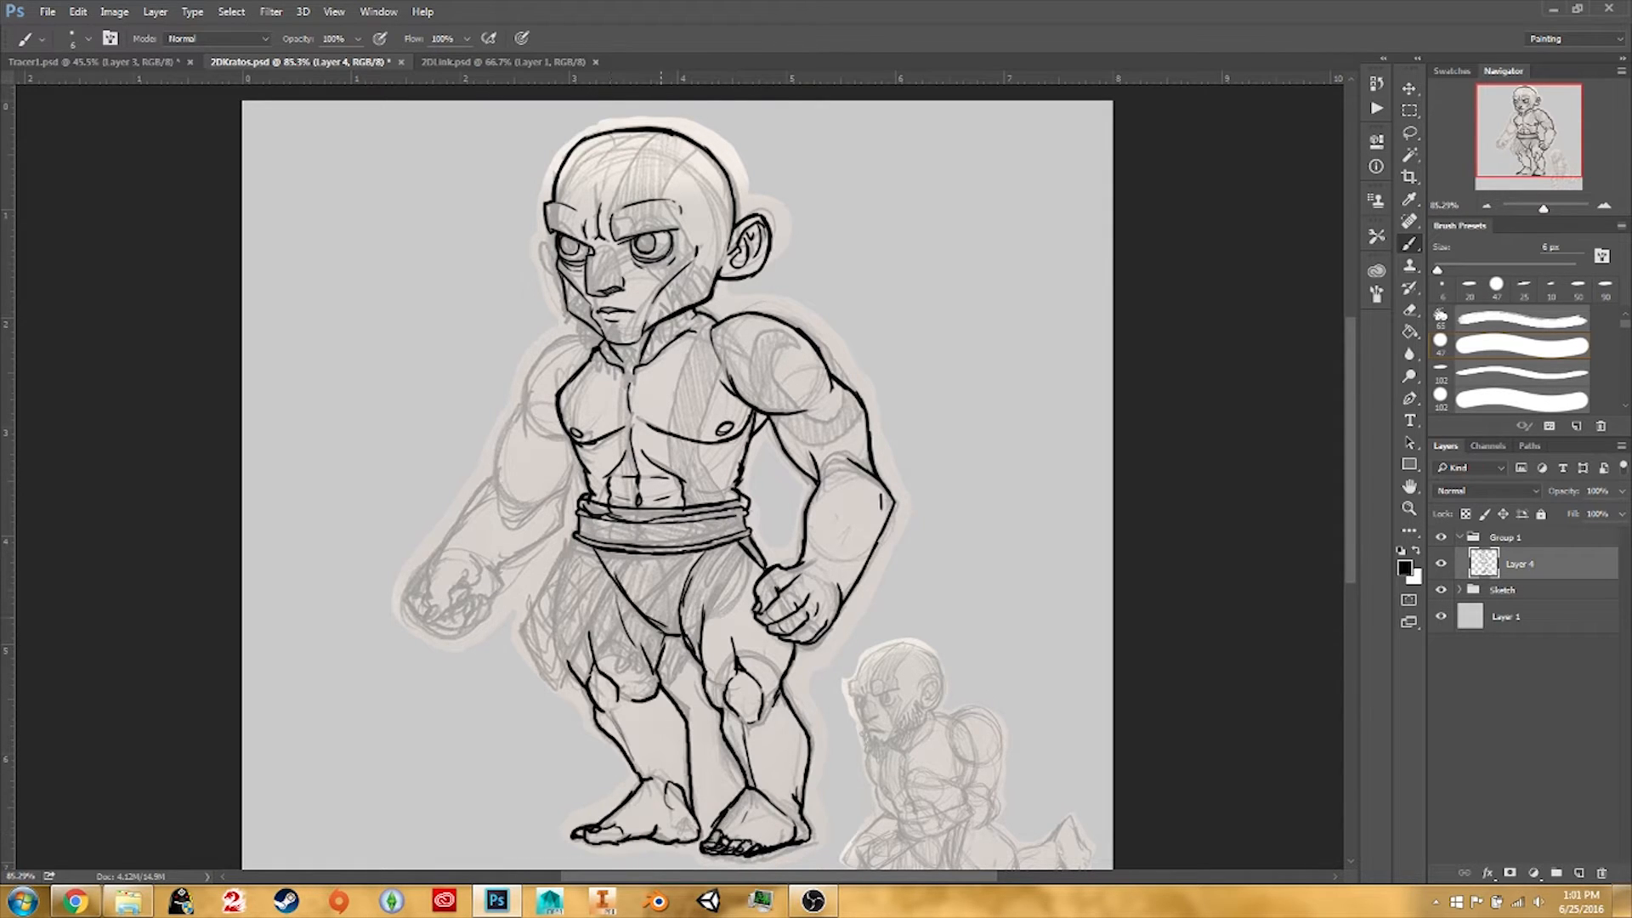
- Ink jagged torn strips and flaps along the bottom edge of the loincloth on Layer 4
{"action": "left_click_drag", "start_coordinate": [551, 583], "coordinate": [750, 667]}
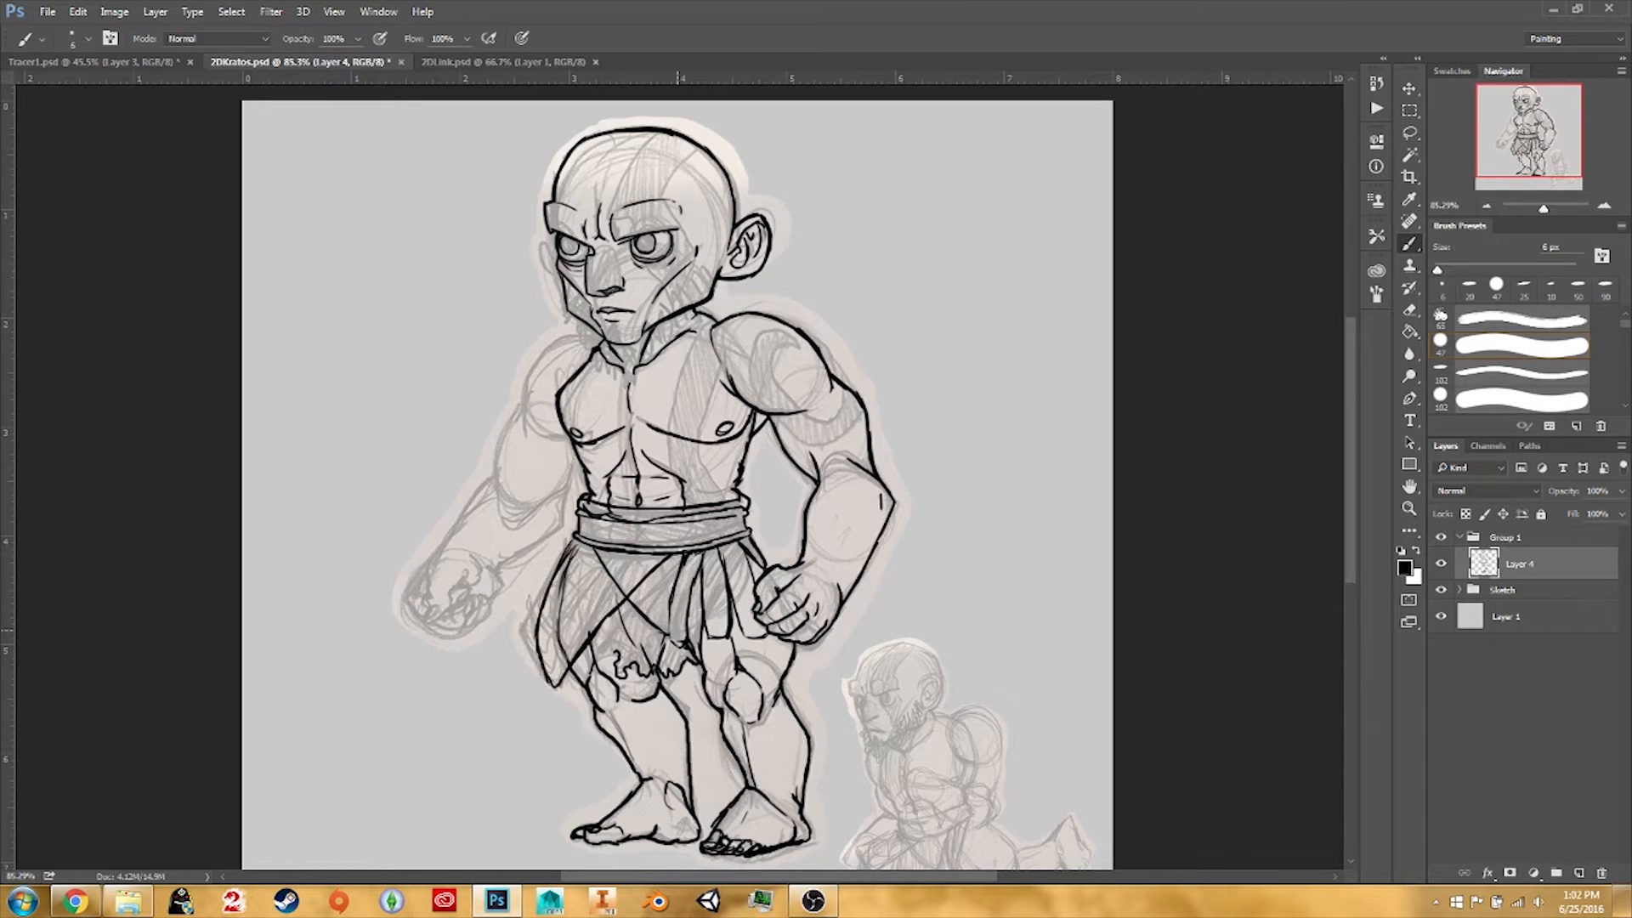
{"action": "left_click_drag", "start_coordinate": [447, 593], "coordinate": [489, 624]}
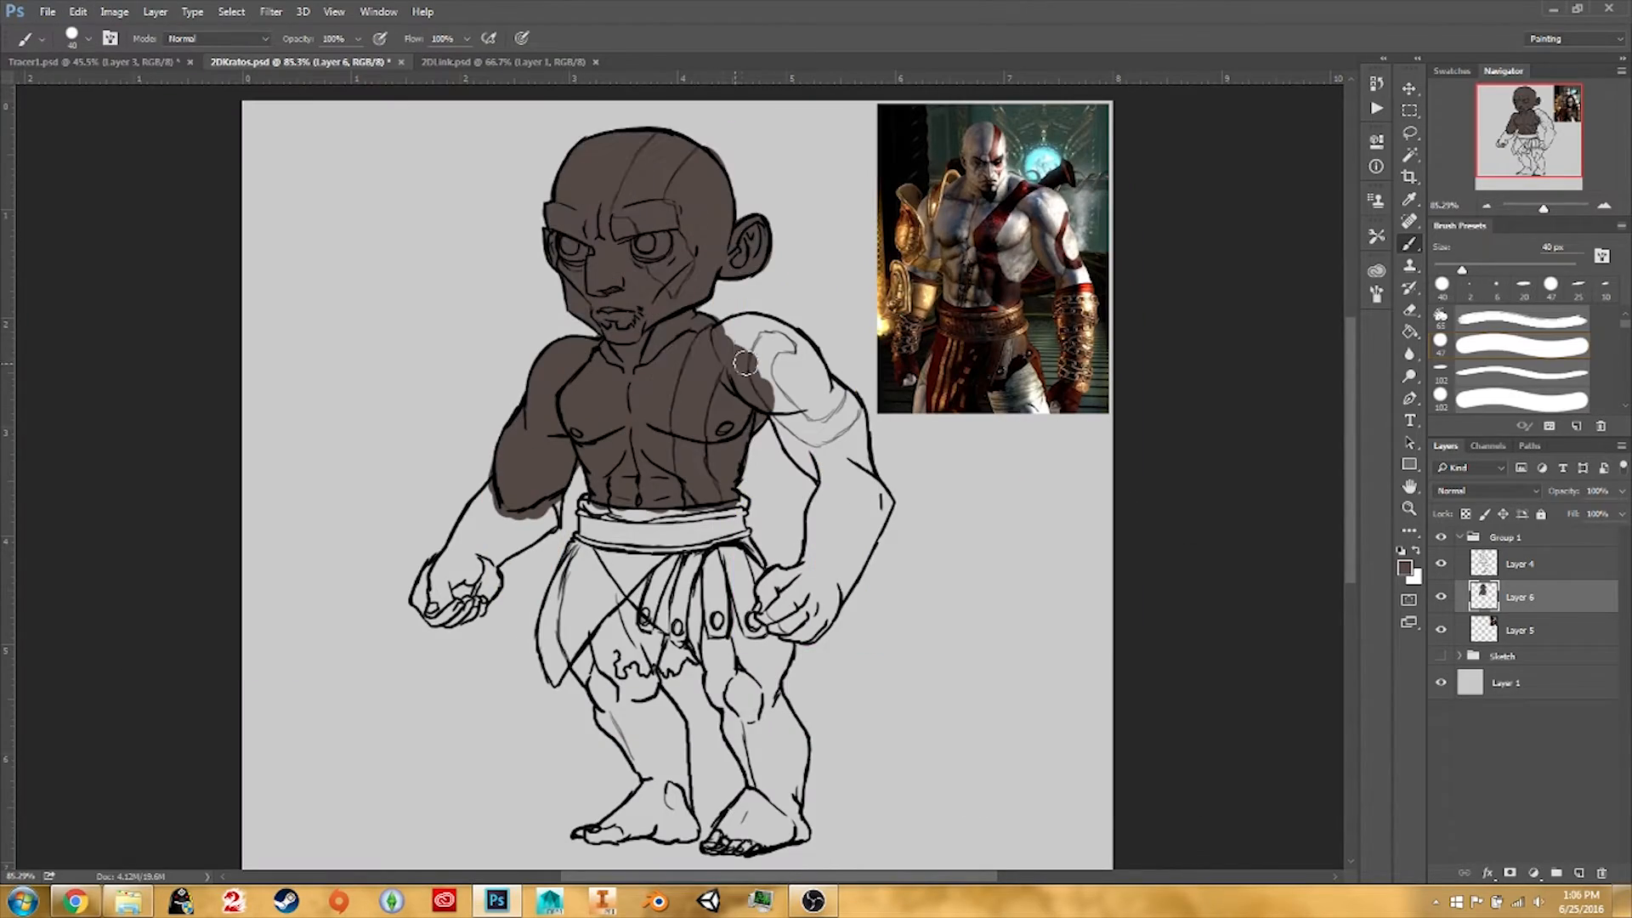
- Paint the dark skin base colour over the body, then continue with flat colours and shading
{"action": "left_click_drag", "start_coordinate": [750, 364], "coordinate": [676, 411]}
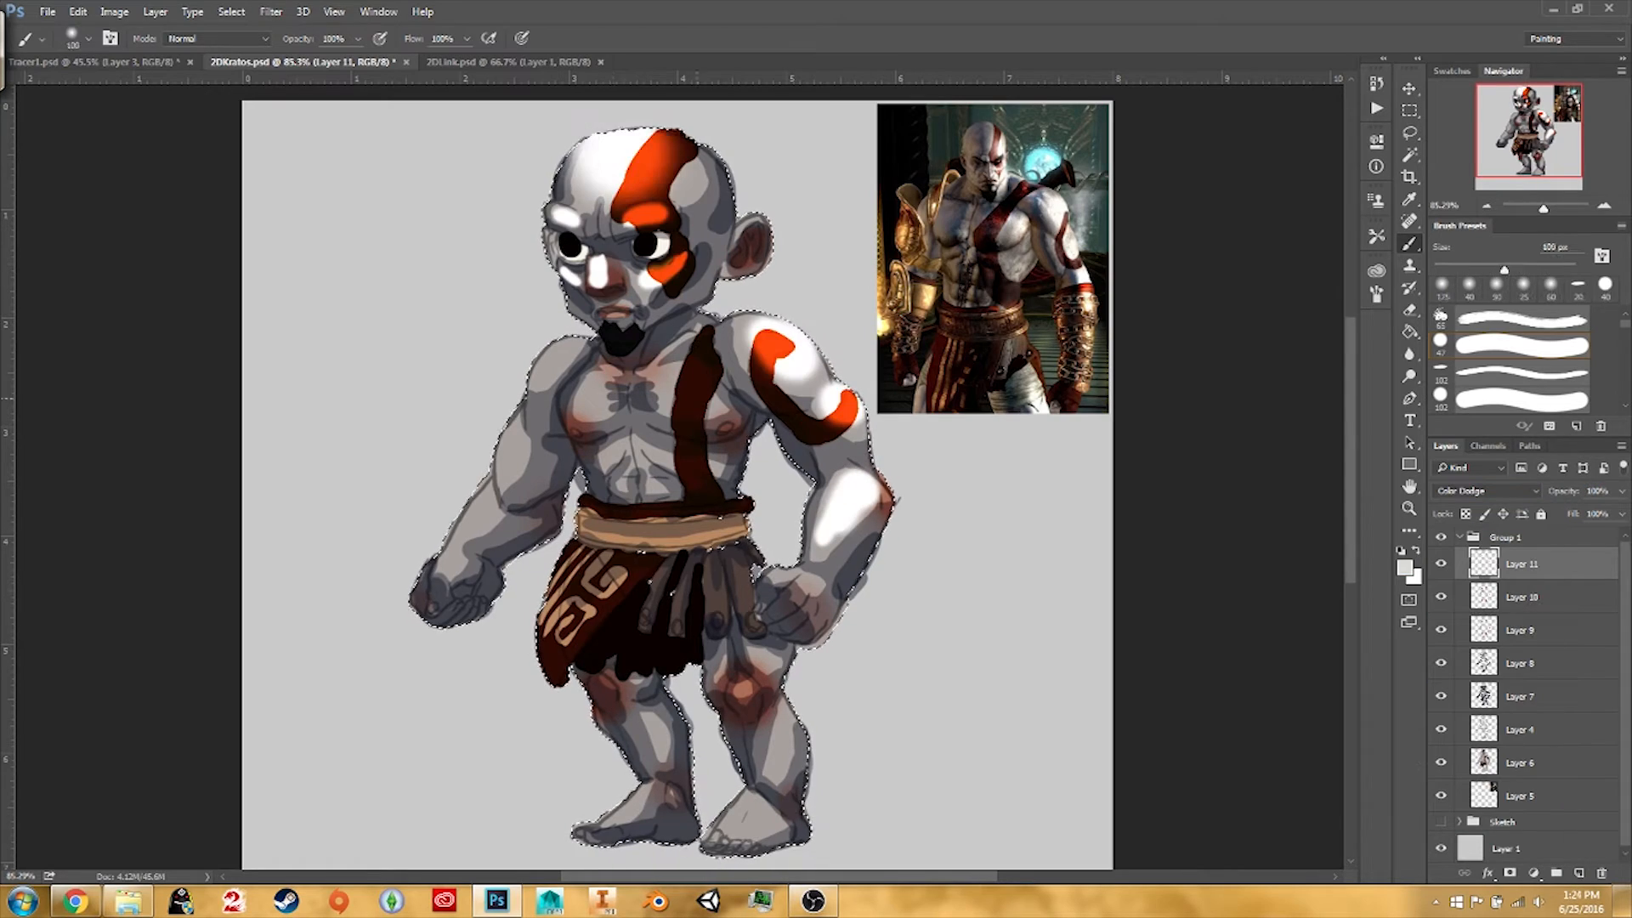
{"action": "left_click", "coordinate": [269, 10]}
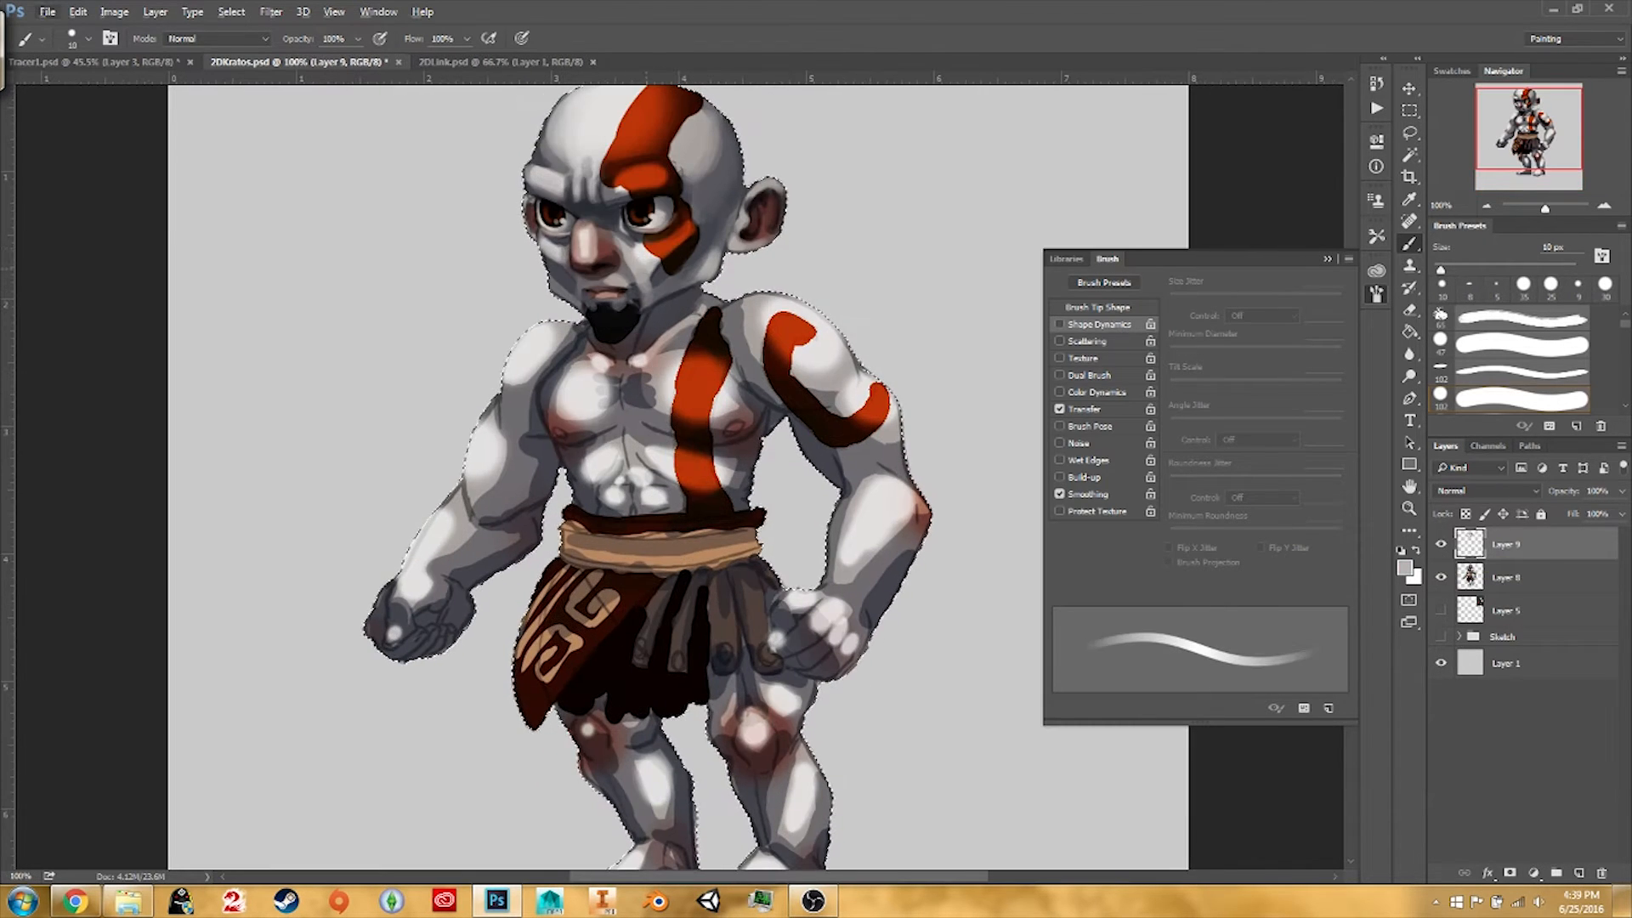
- Bring up the layer's context menu in the Layers panel for the selected head area
{"action": "right_click", "coordinate": [1505, 578]}
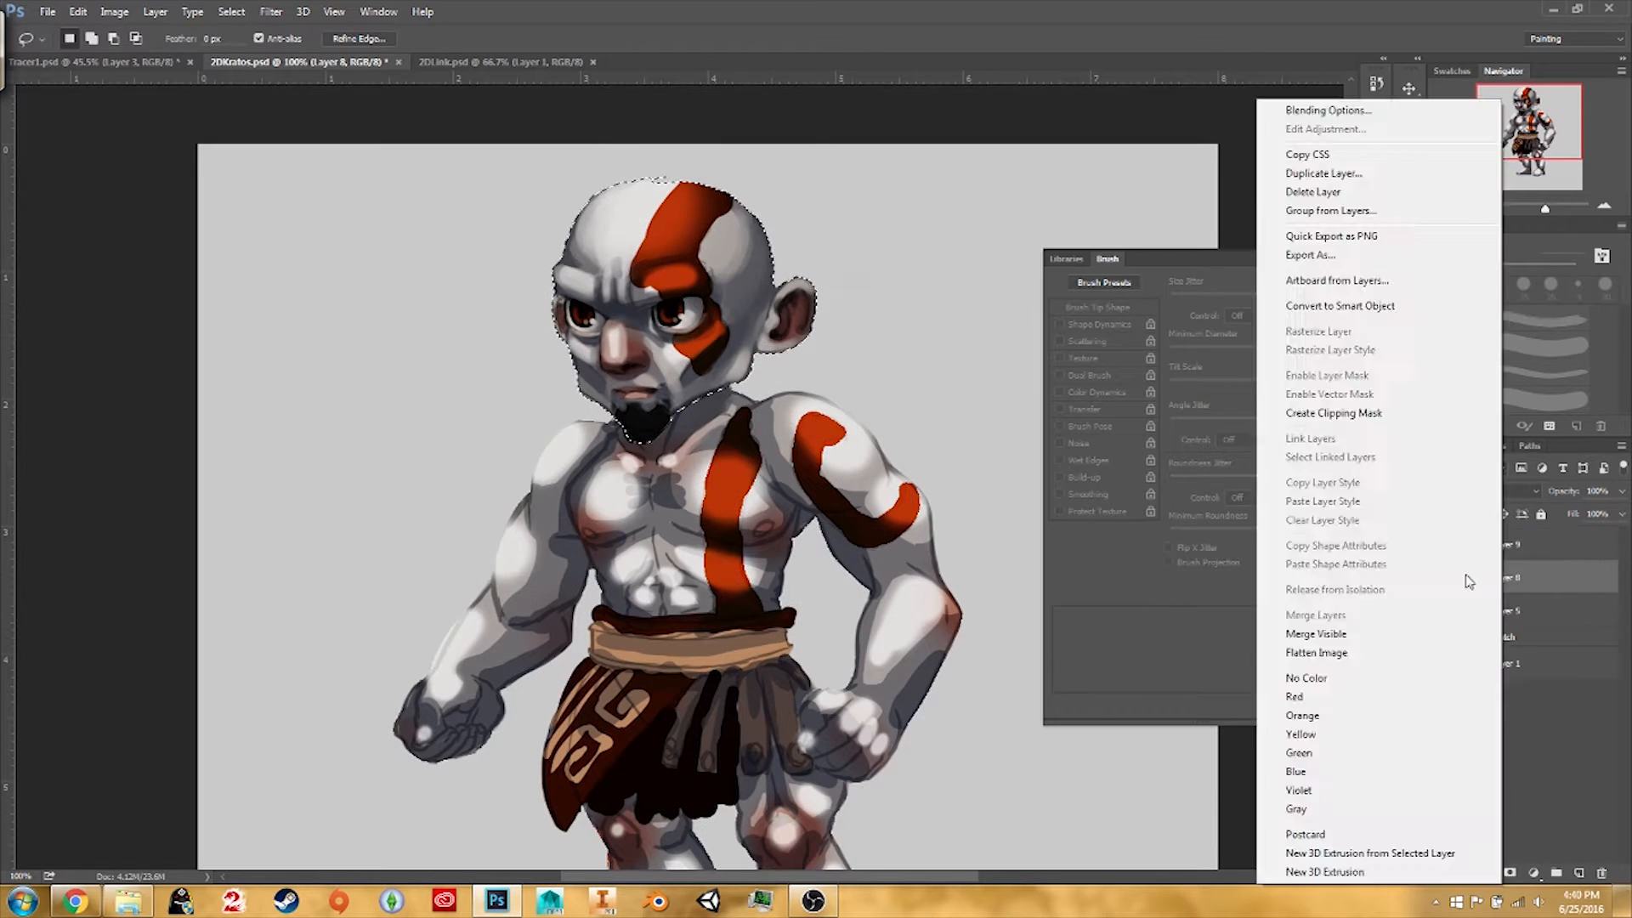